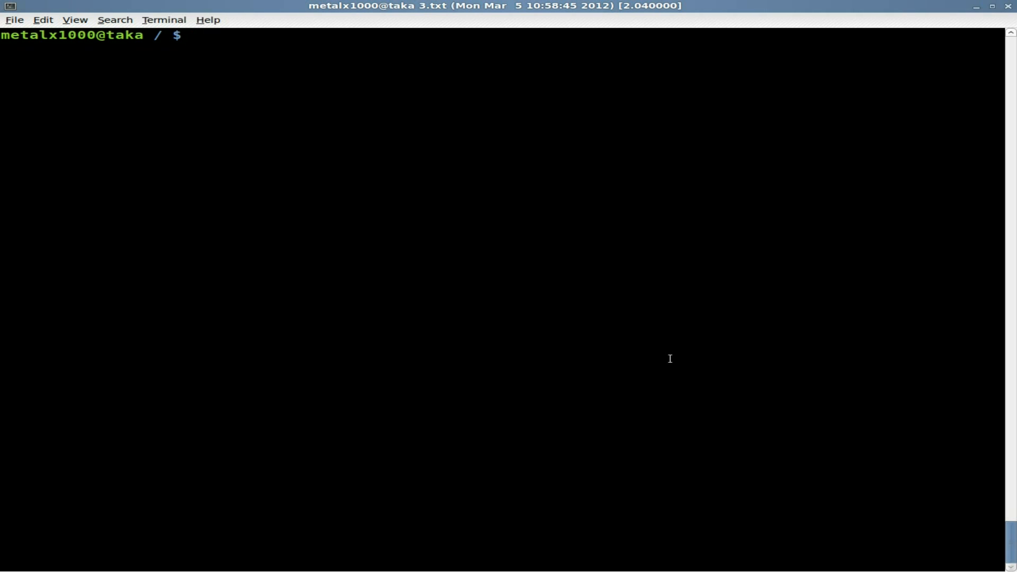
Launch calcurse from the GNOME Terminal prompt
type("calcurse")
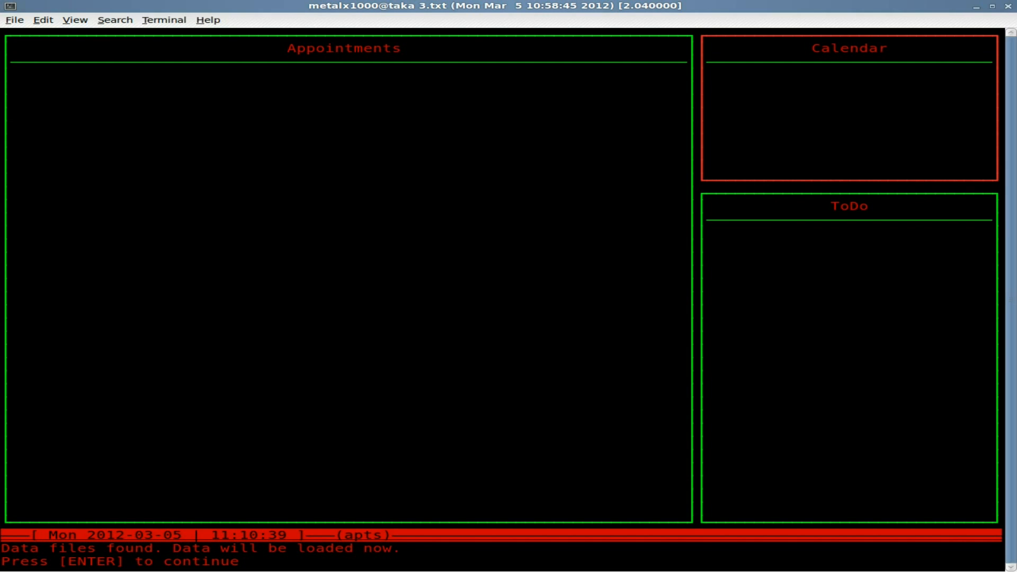
key("Return")
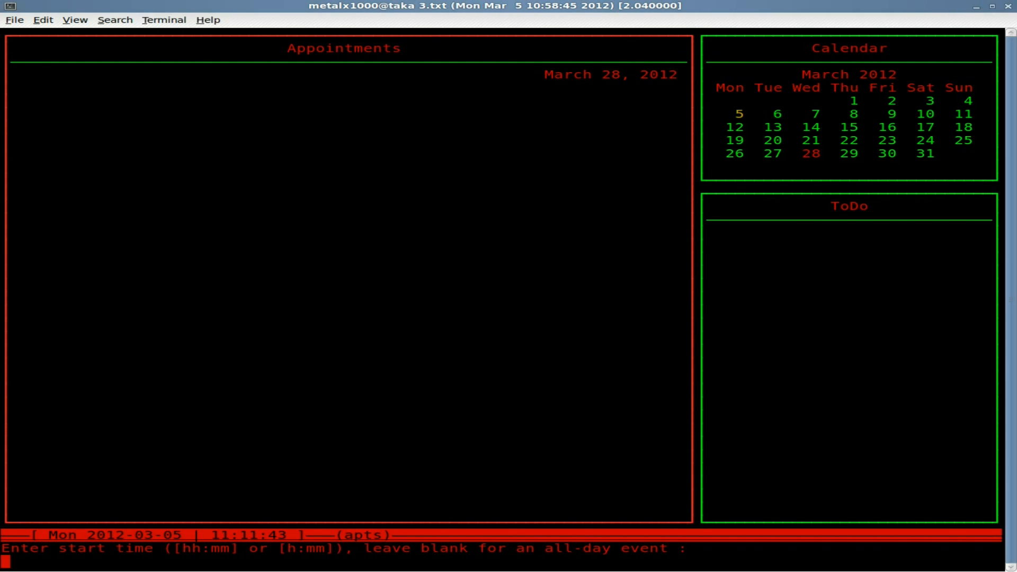
mouse_move(732, 396)
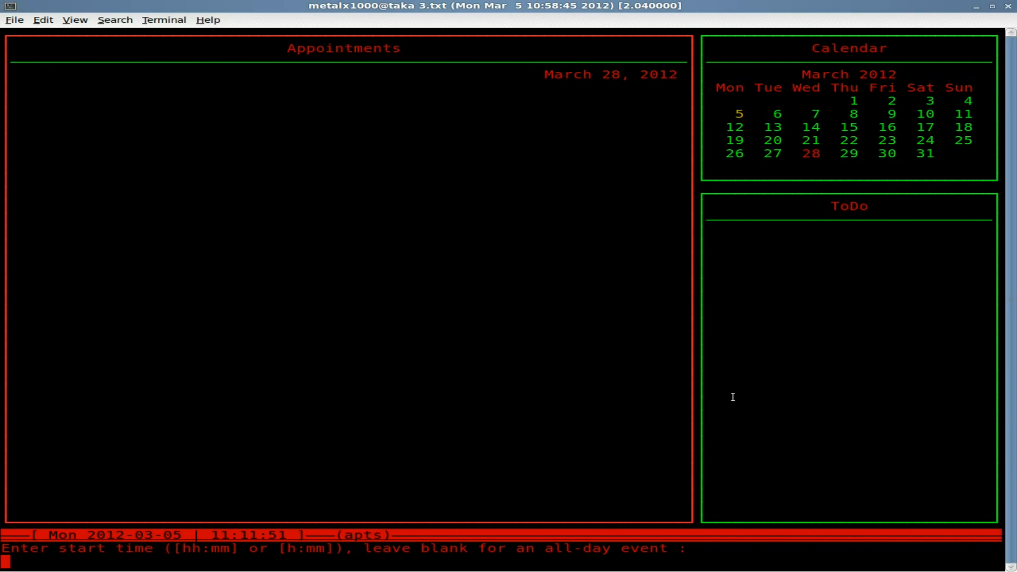
Add a 17:00–18:00 'Dinner' appointment on March 28, 2012
type("17:0")
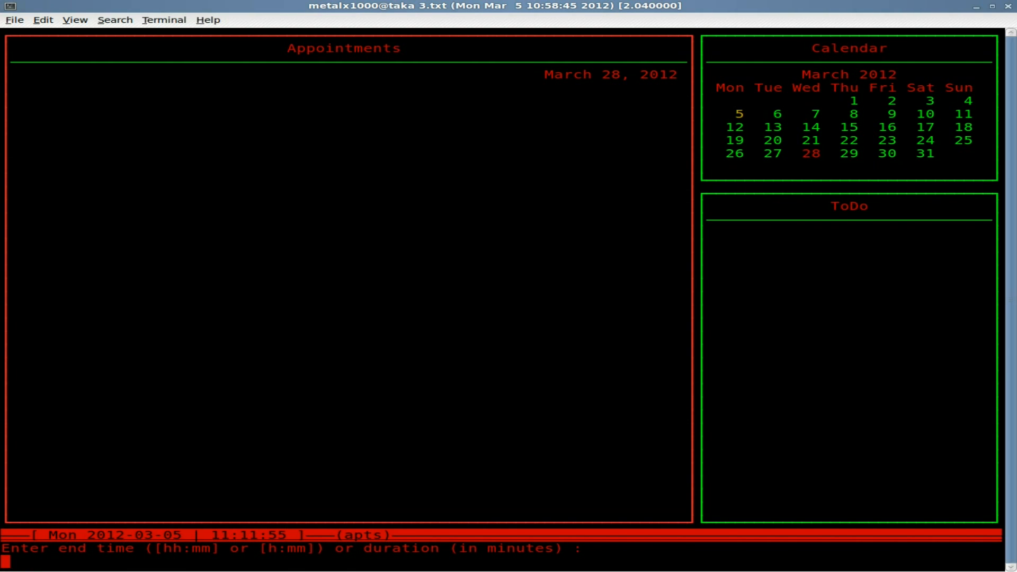
type("18")
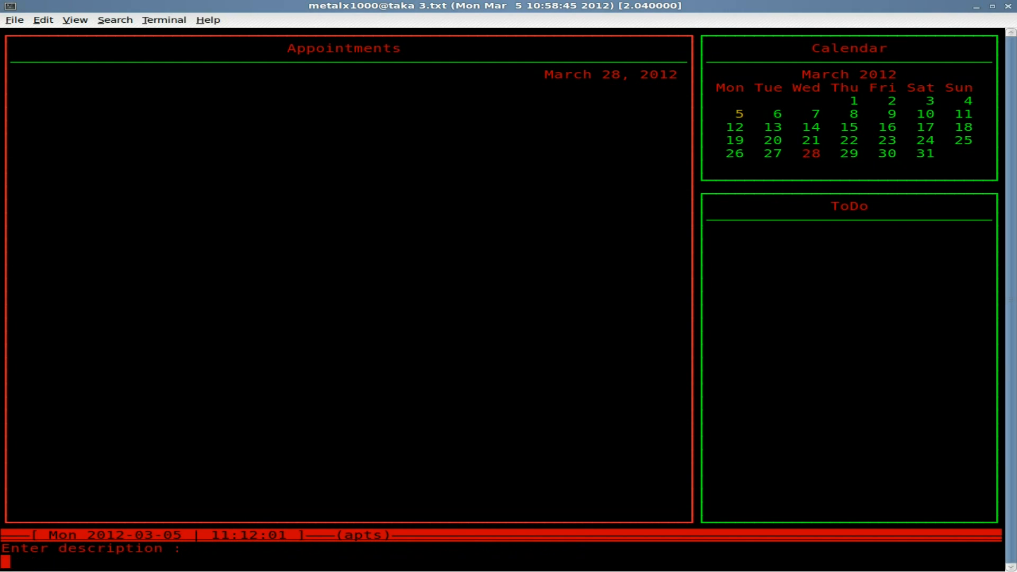
type("Dinn")
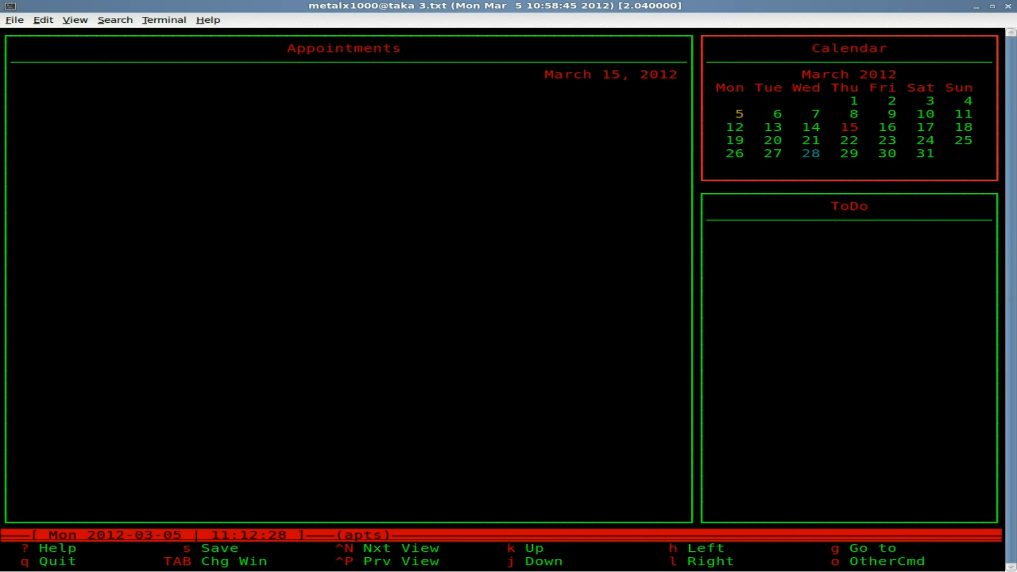
Add the all-day event 'Work on Videos for youtube' with no start time
key("a")
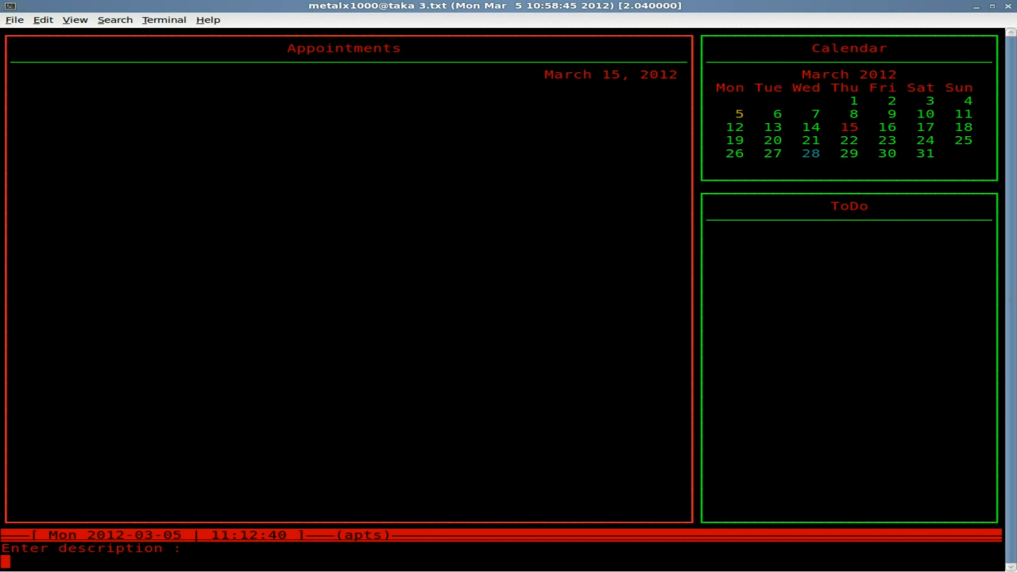
type("Work on")
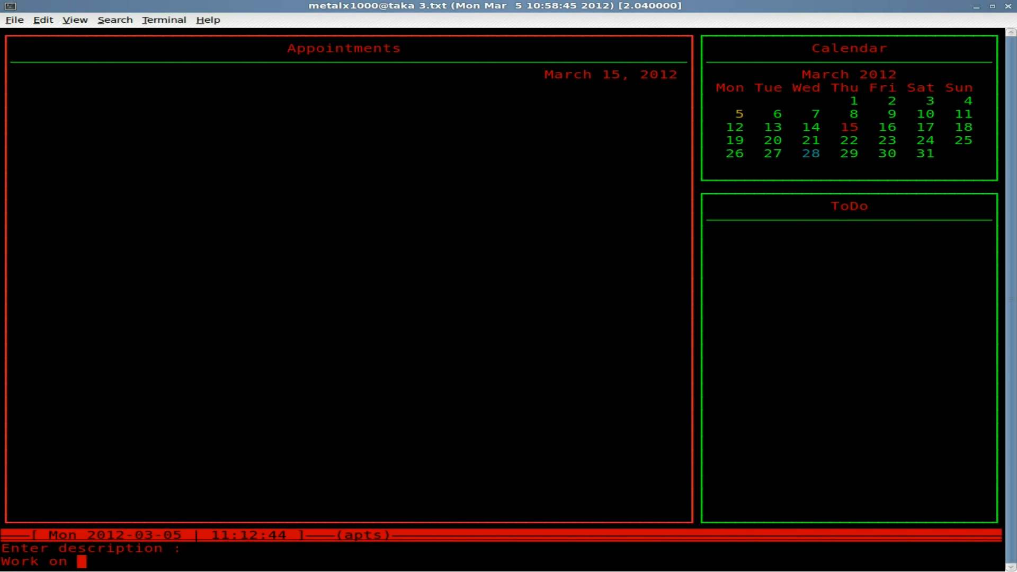
type("Videos fo")
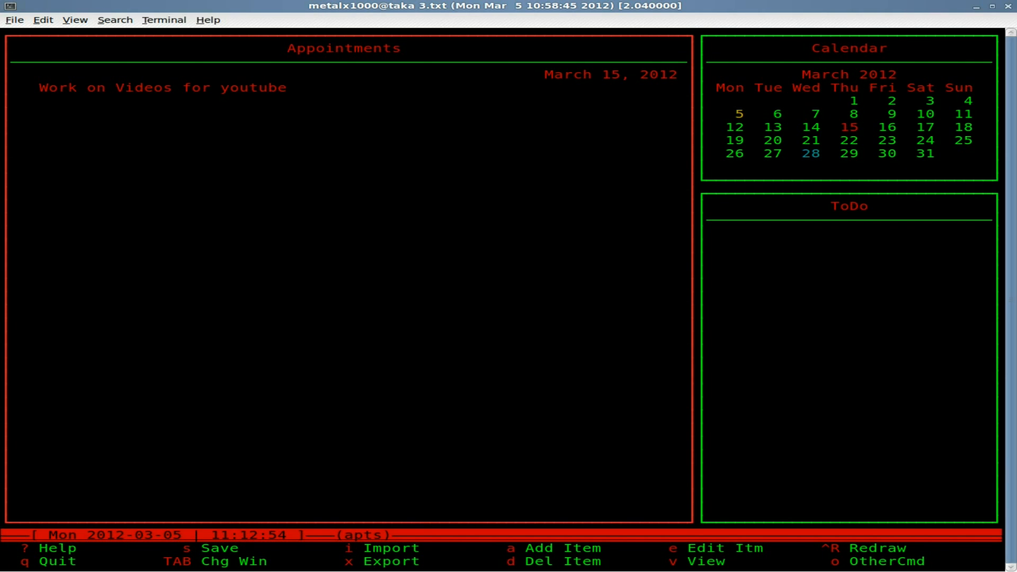
key("Tab")
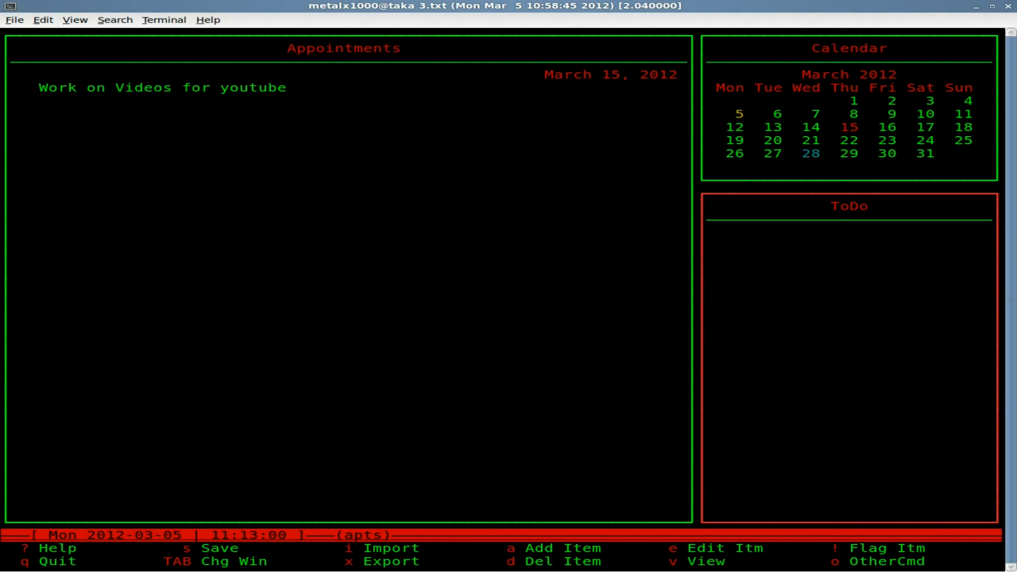
Add todo 'Make more tutorial Videos' with priority 1
key("a")
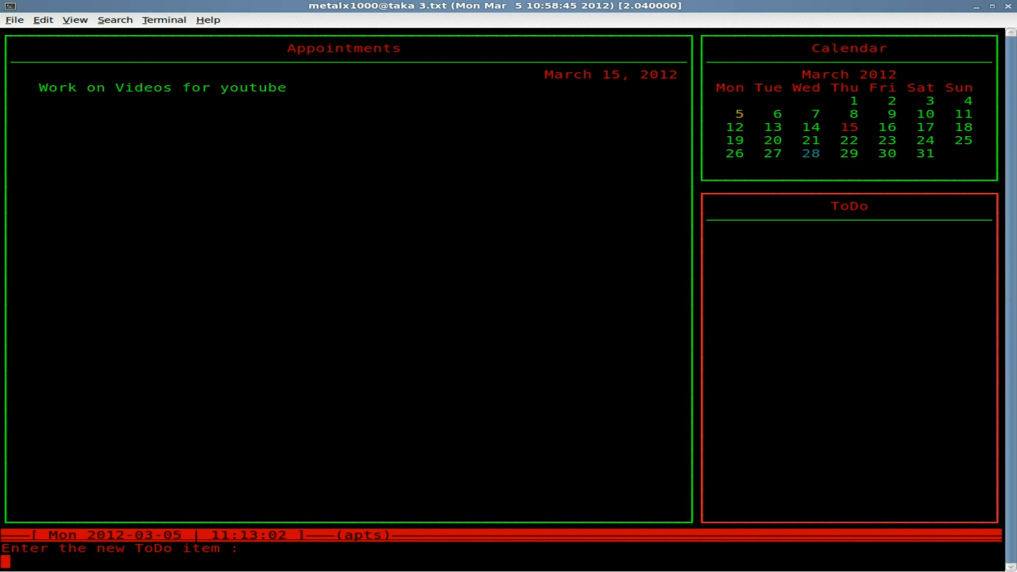
type("Make more")
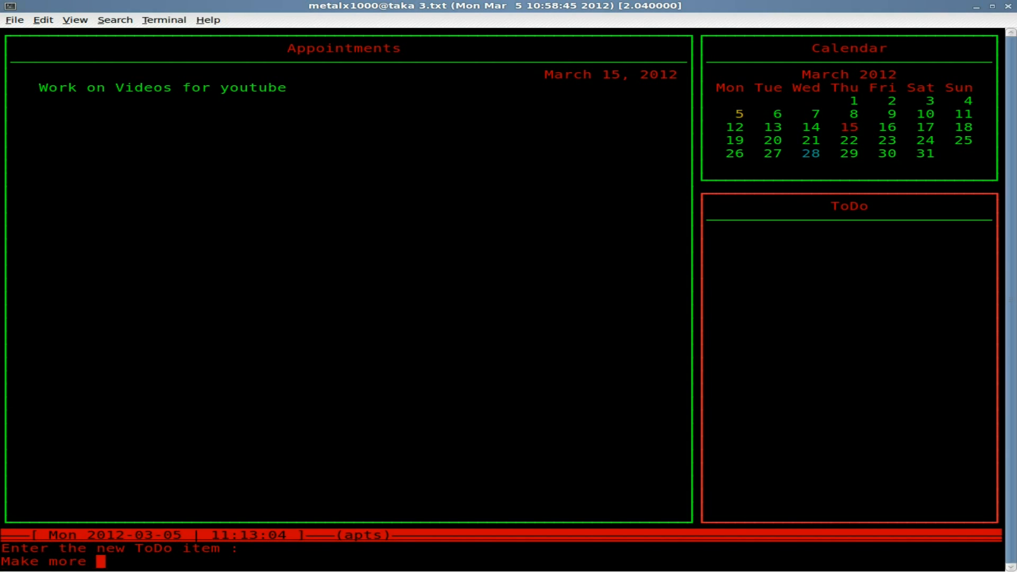
type("tutorial Vide")
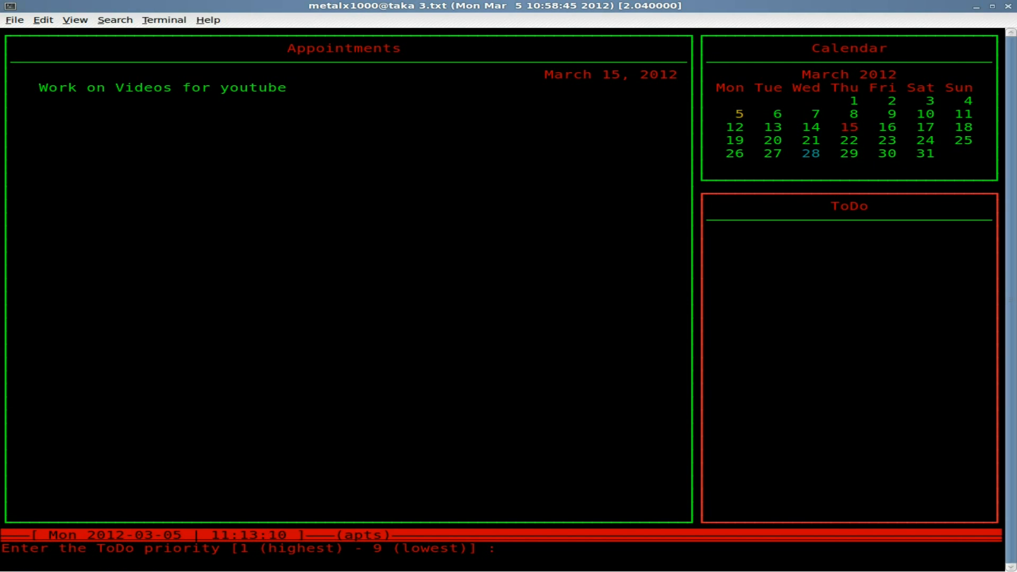
type("1")
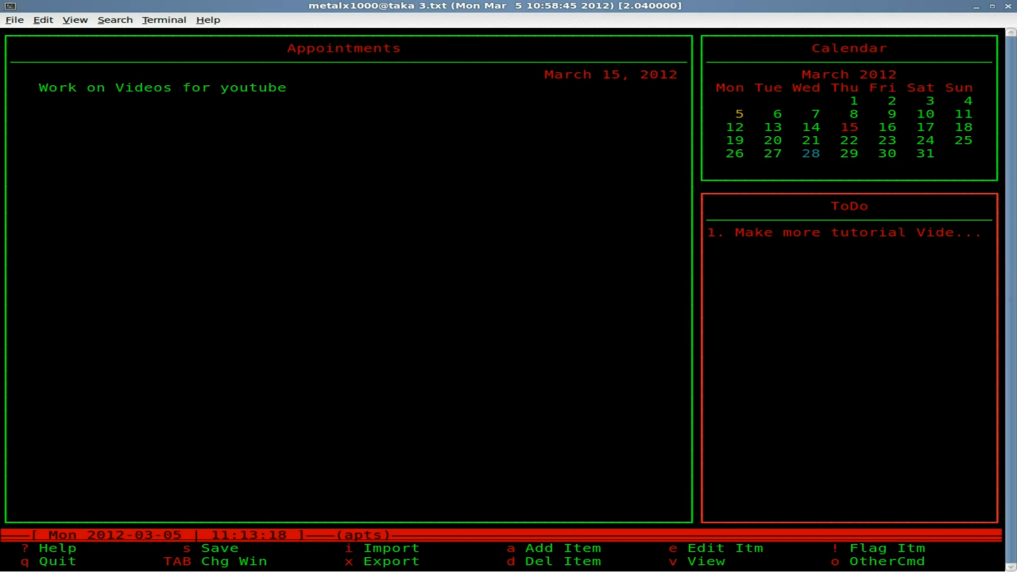
key("Tab")
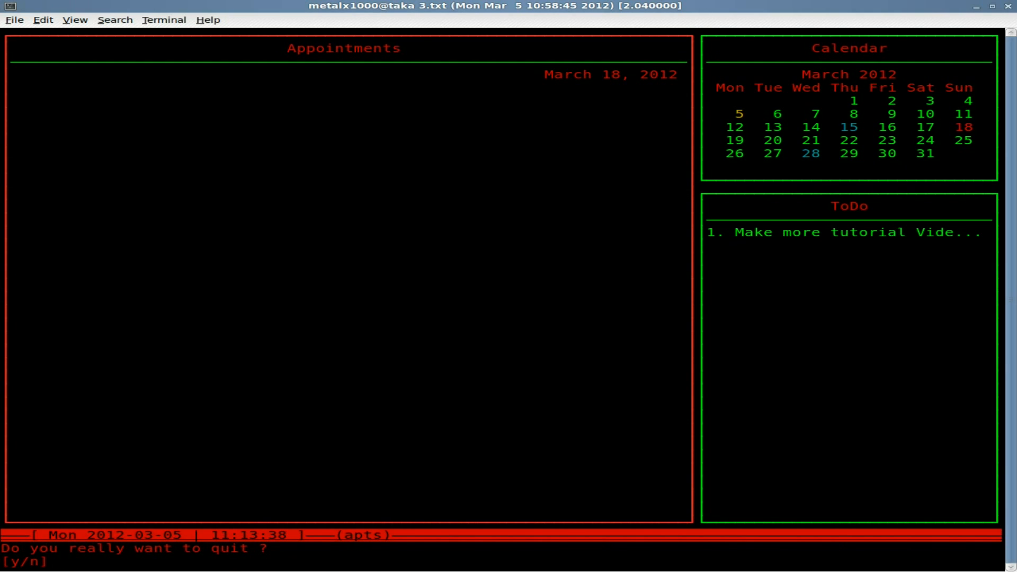
Confirm quitting calcurse, relaunch it, and confirm quitting again
key("y")
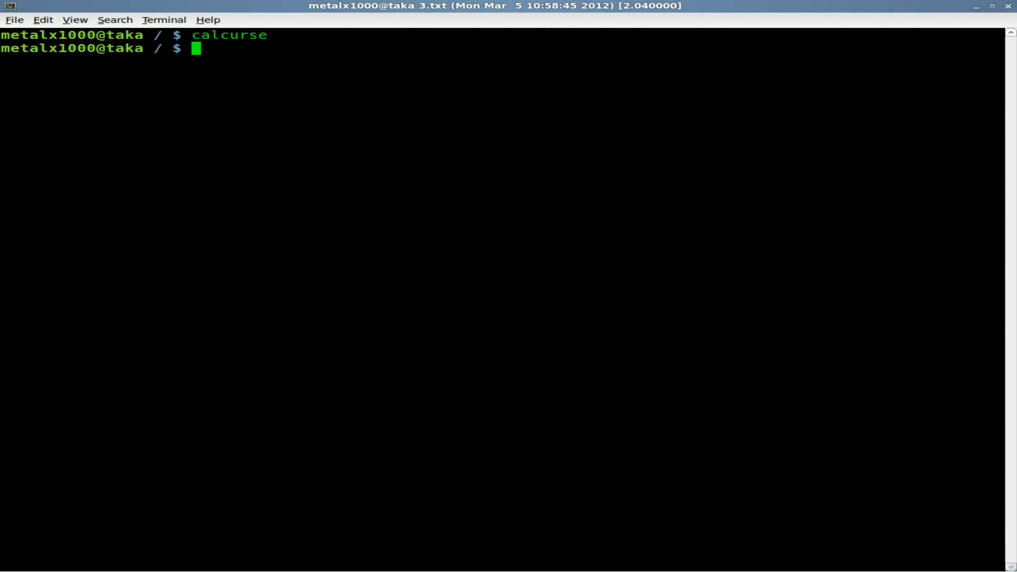
key("Return")
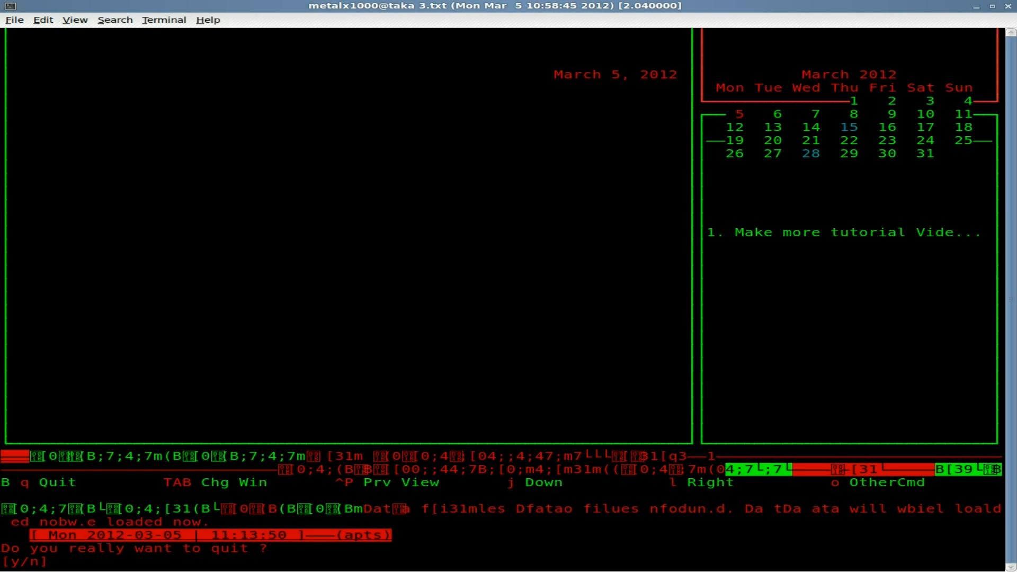
key("y")
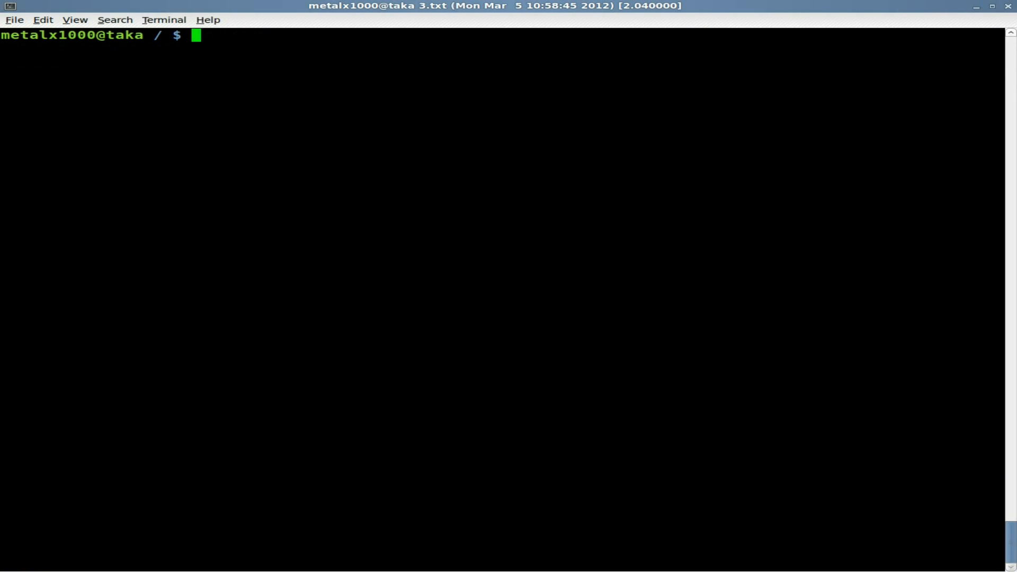
Relaunch calcurse and continue past the data-loading notice to show saved entries
type("calcurse")
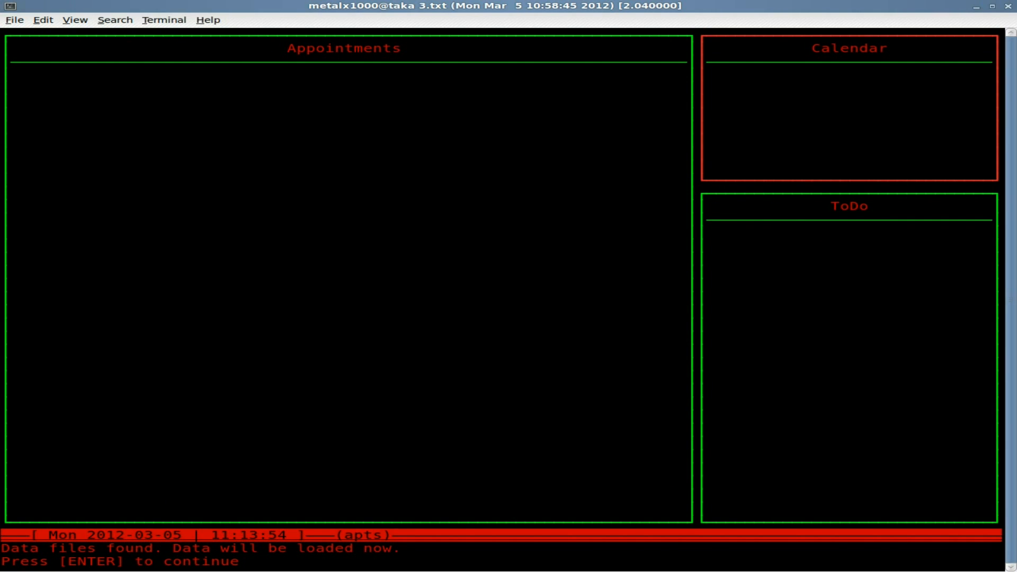
key("Return")
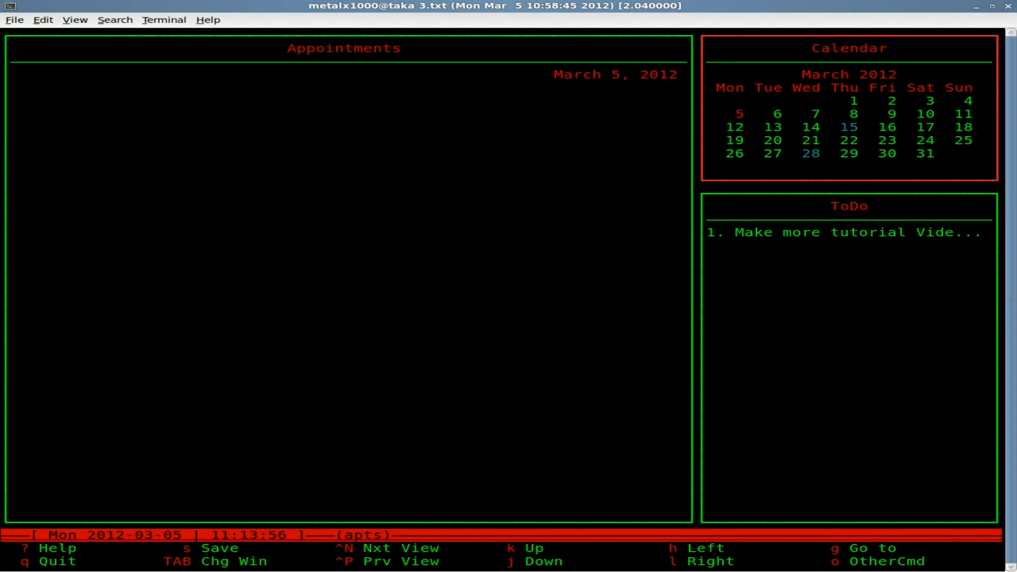